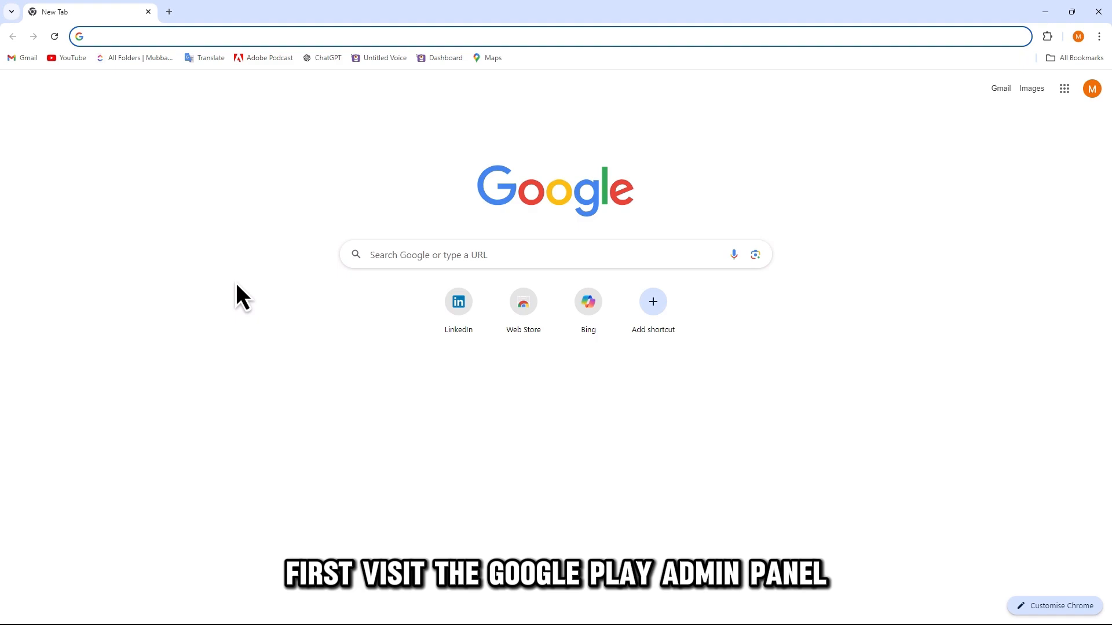
mouse_move(158, 53)
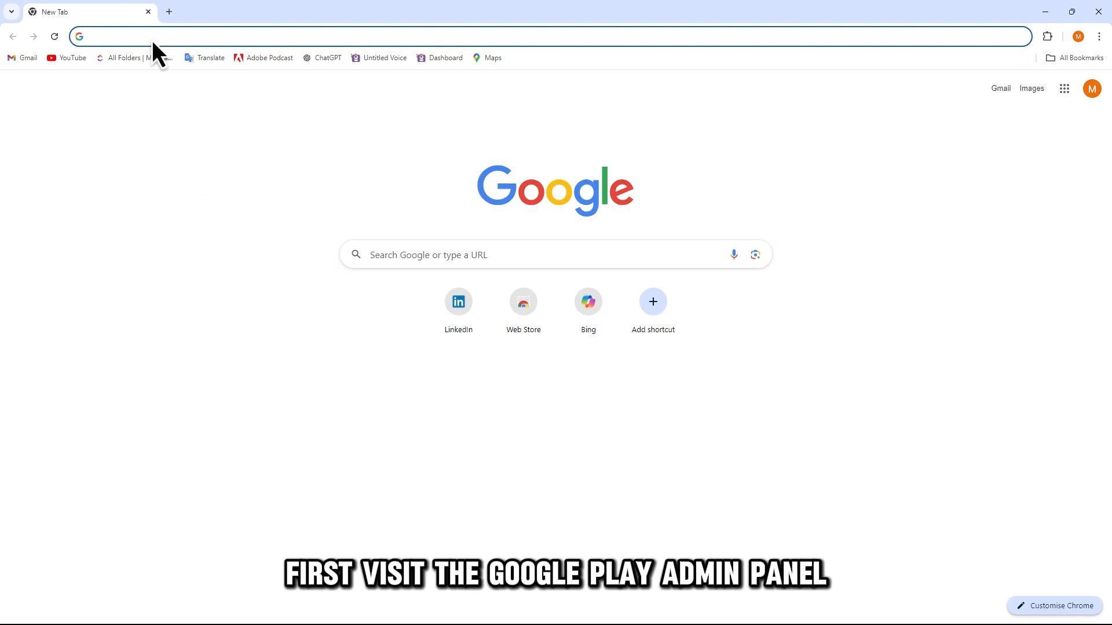
- Load play.google.com in the Chrome tab
type("play.google.com")
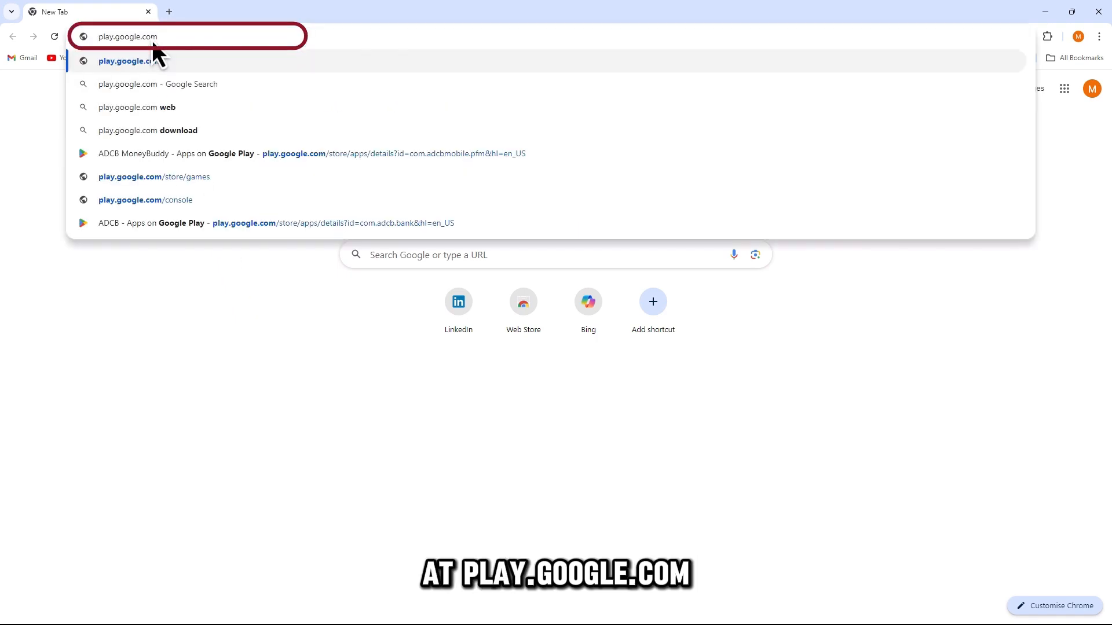
left_click(127, 61)
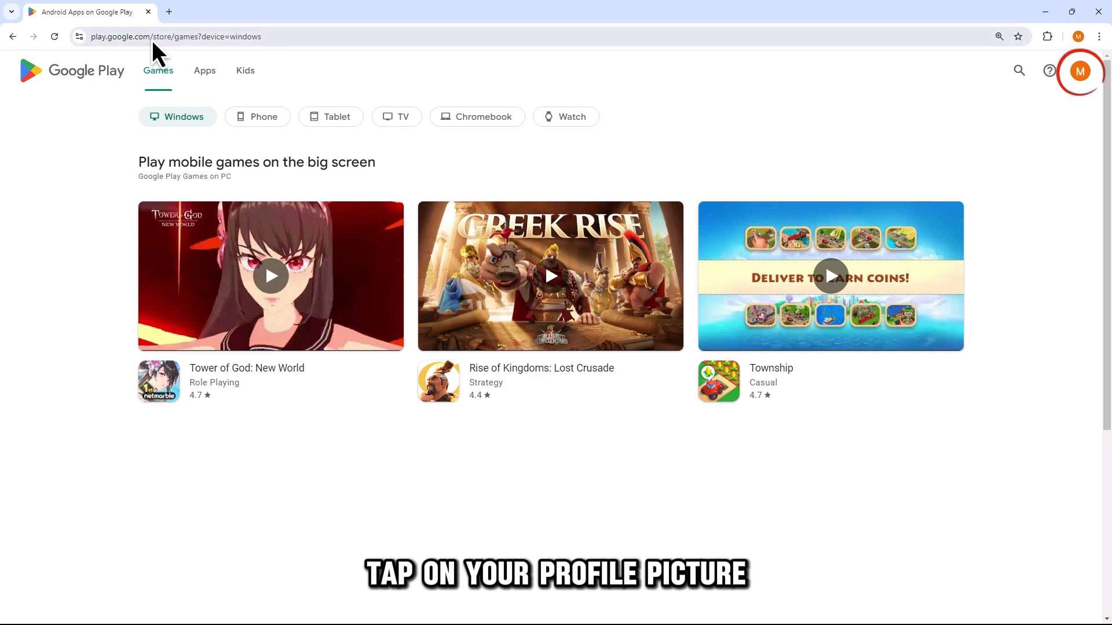
mouse_move(1096, 96)
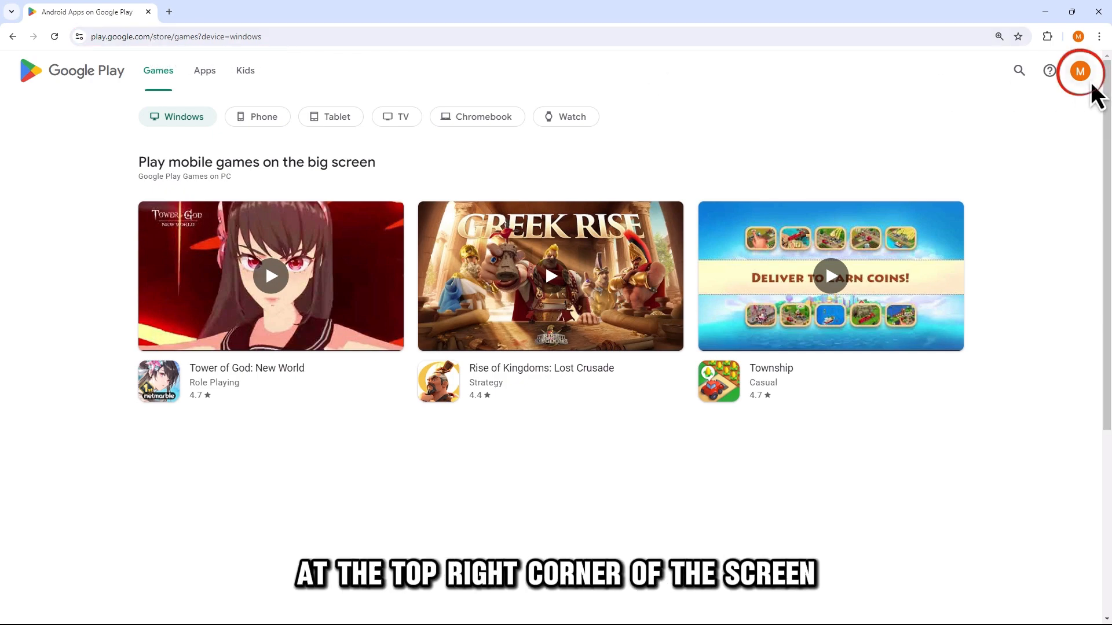
left_click(1079, 71)
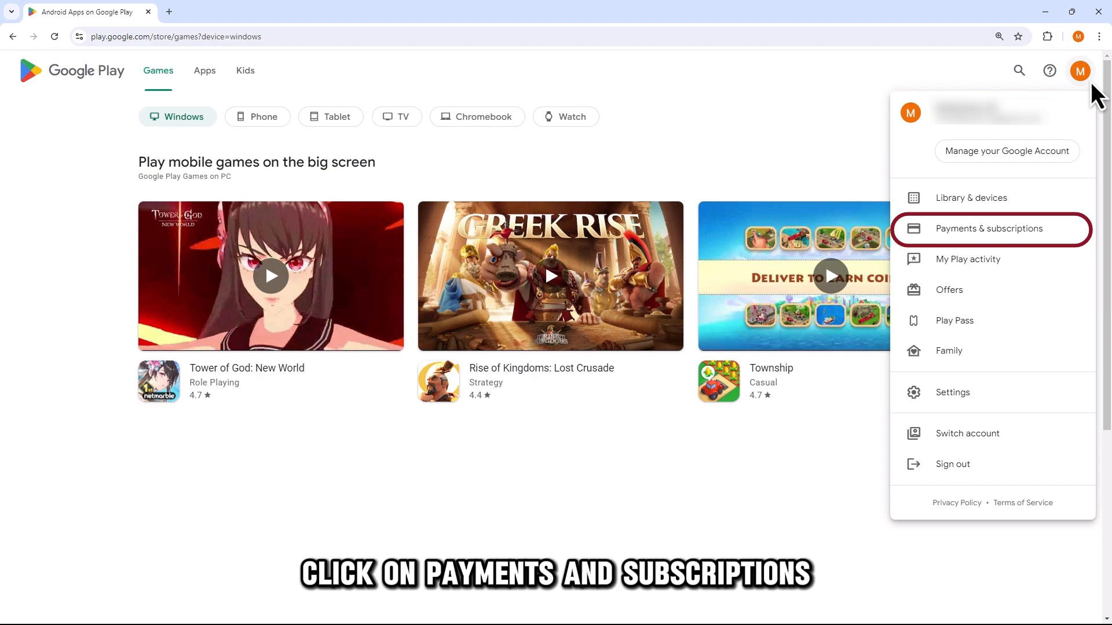
mouse_move(1042, 252)
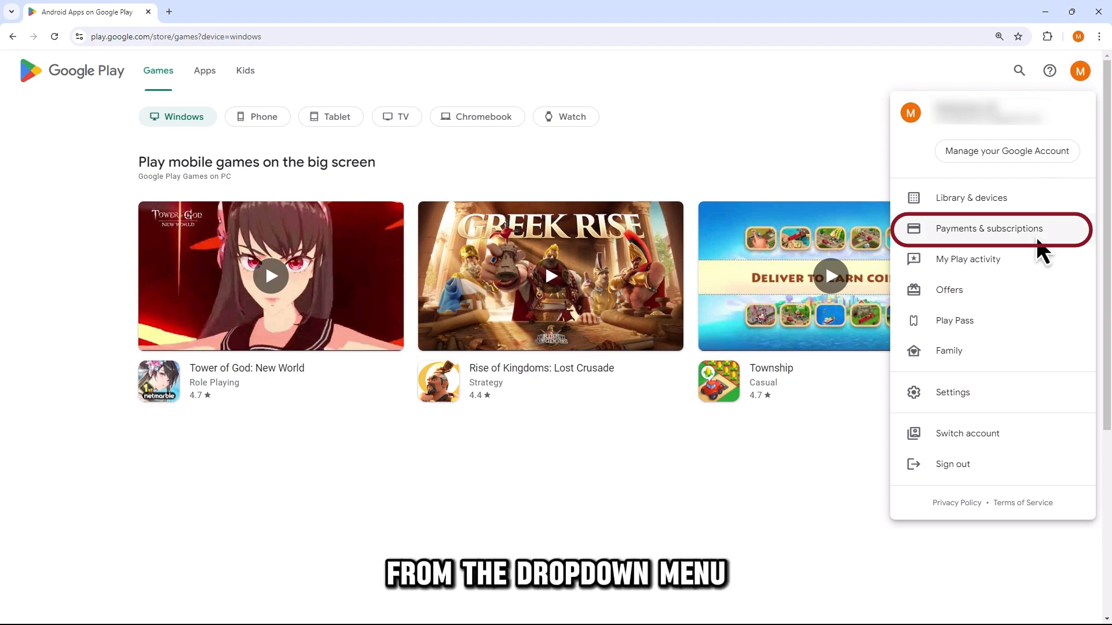
left_click(988, 228)
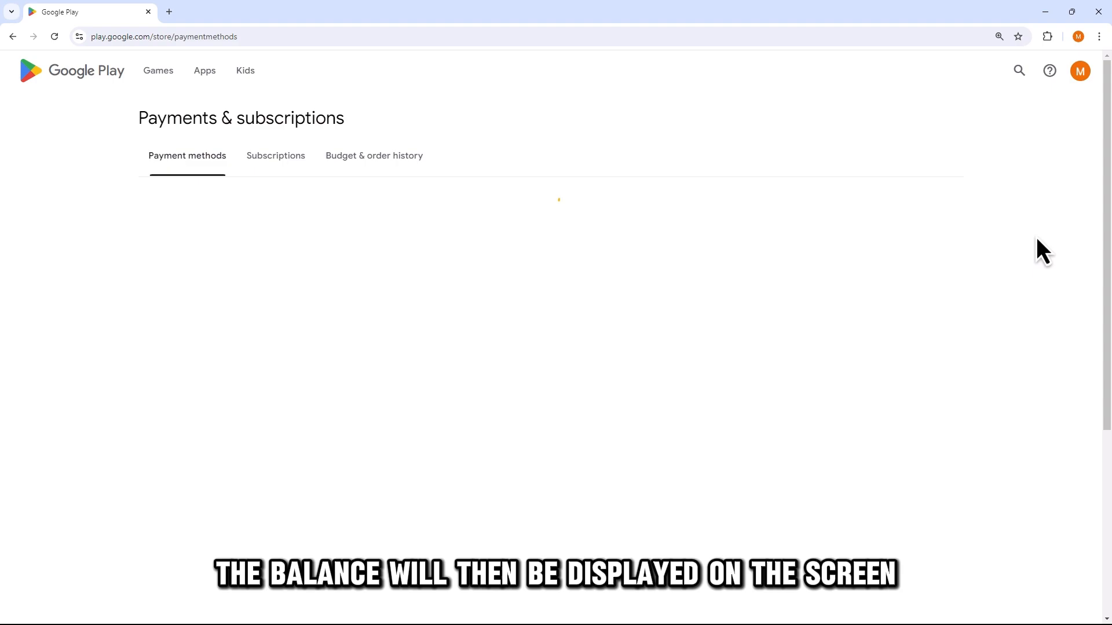
left_click(158, 70)
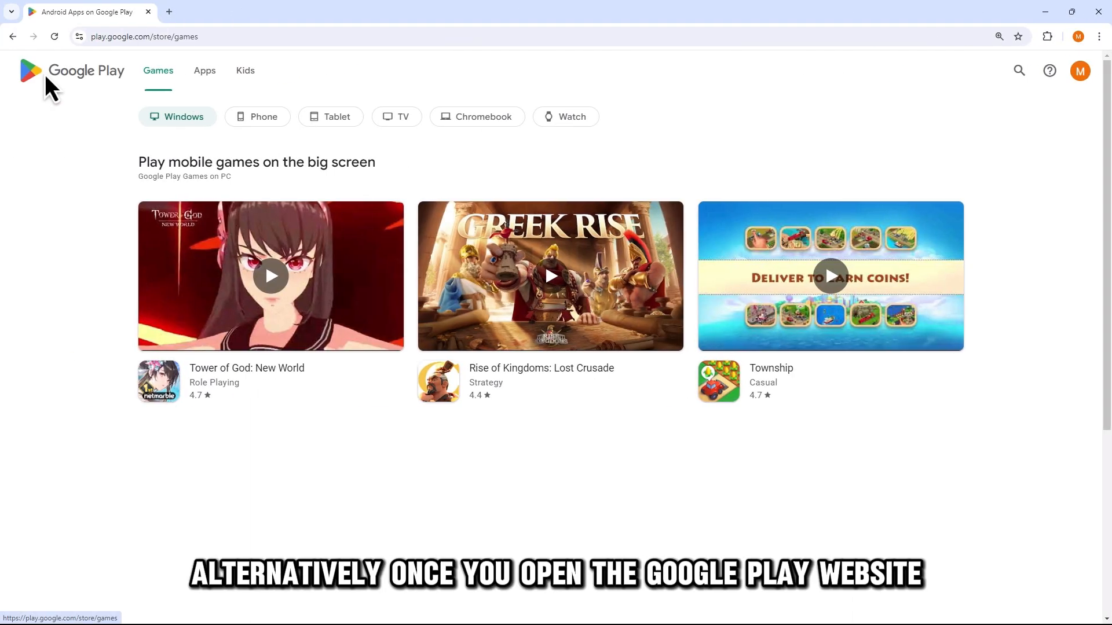
- Switch to the Apps storefront and choose Redeem from the page footer
left_click(204, 70)
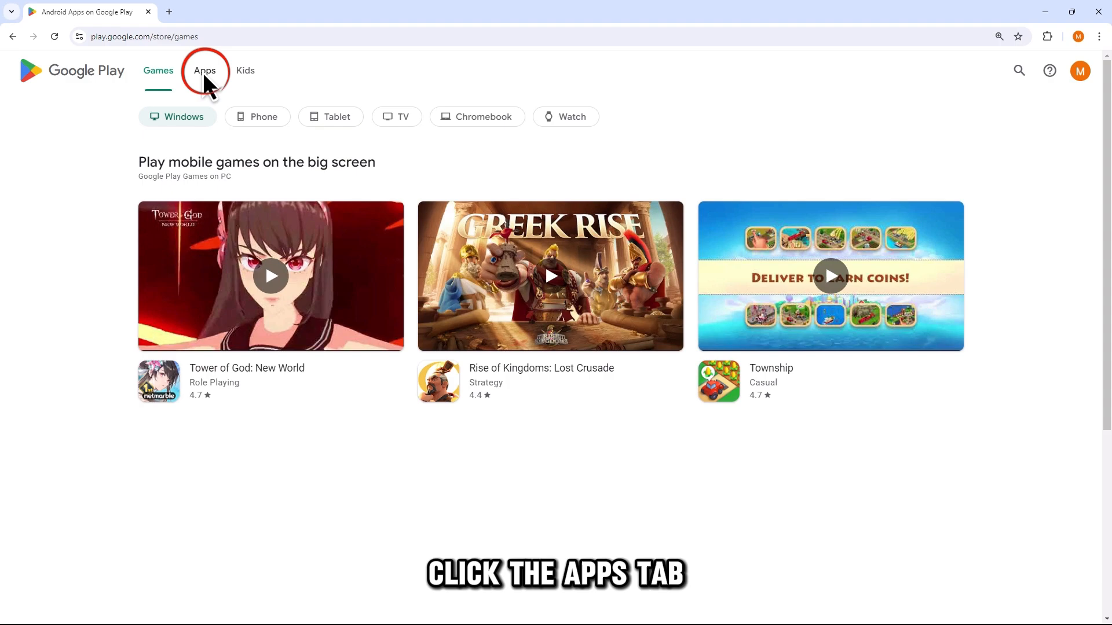
left_click(204, 70)
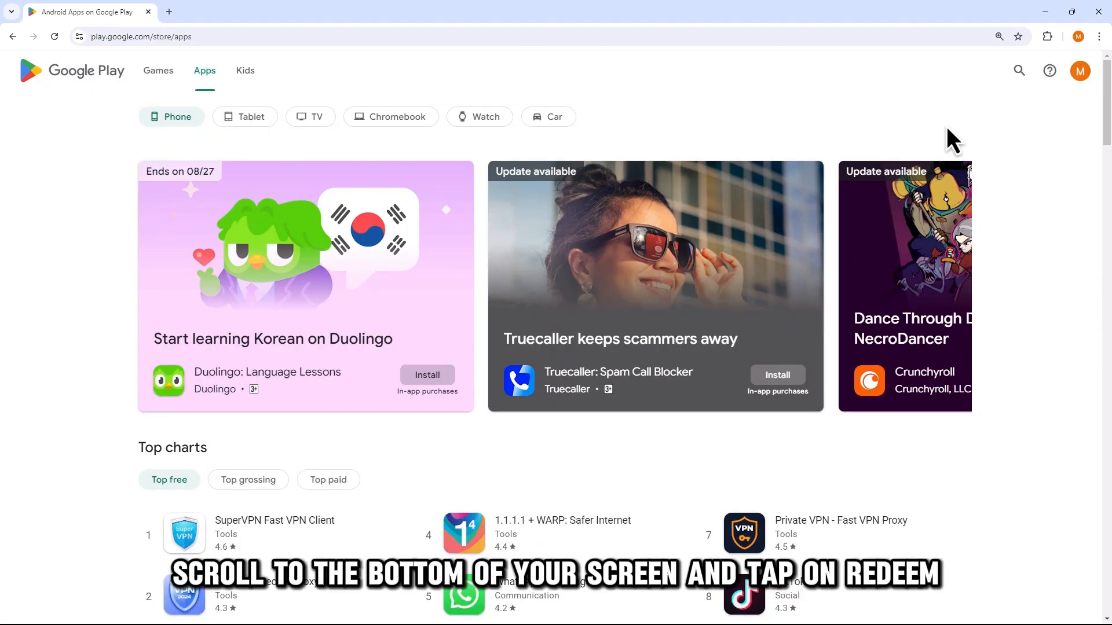
scroll("down", 3)
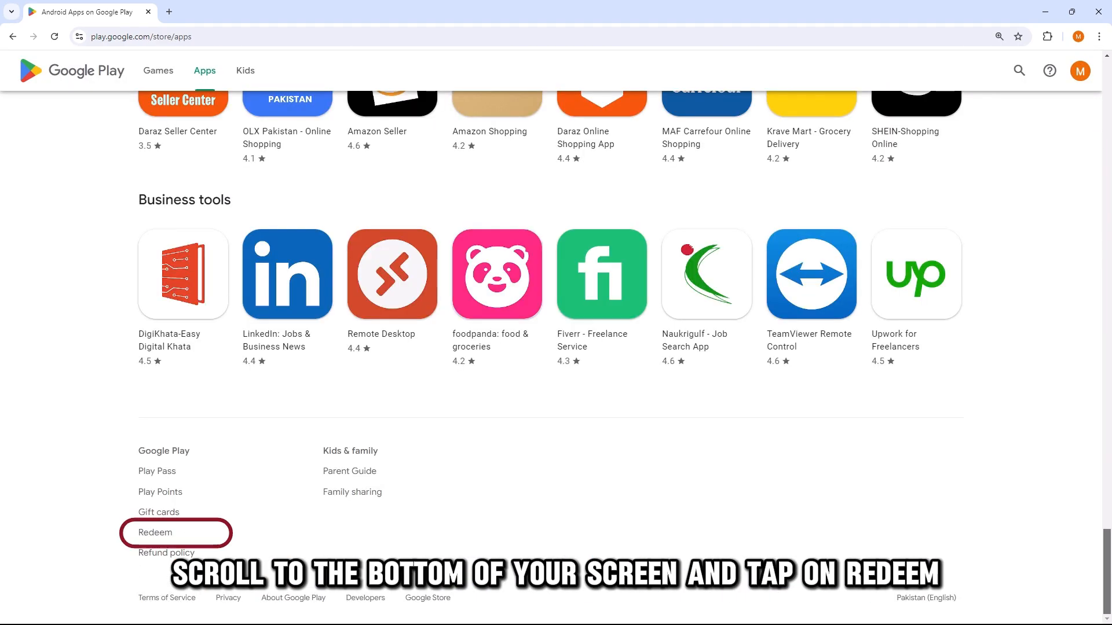
left_click(157, 533)
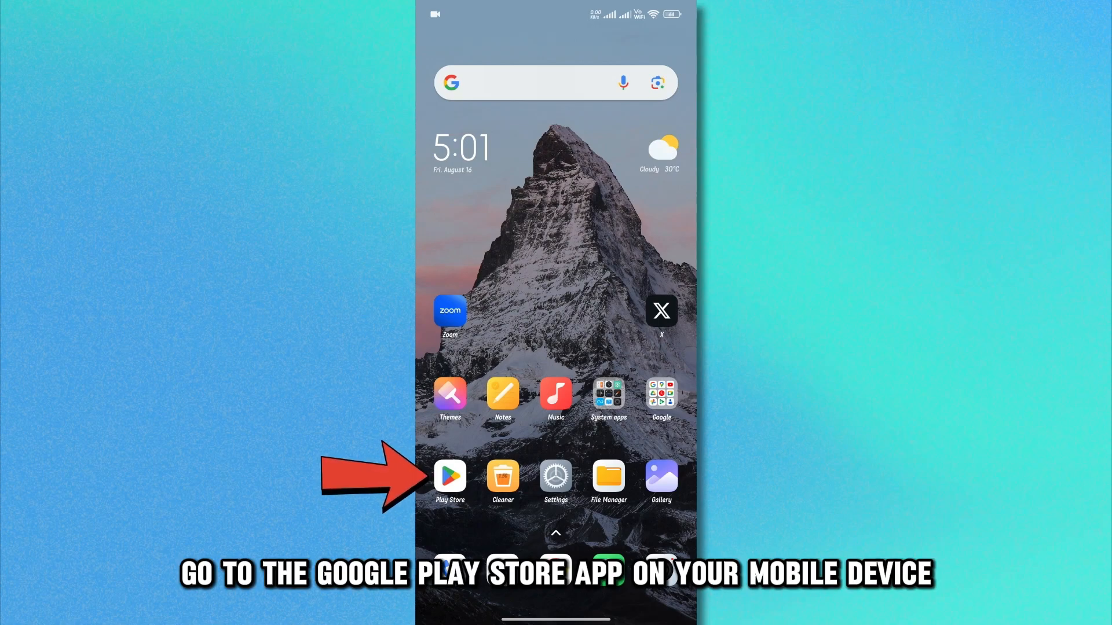
- In the phone's Play Store, go to Payments & subscriptions, then Payment methods
left_click(449, 477)
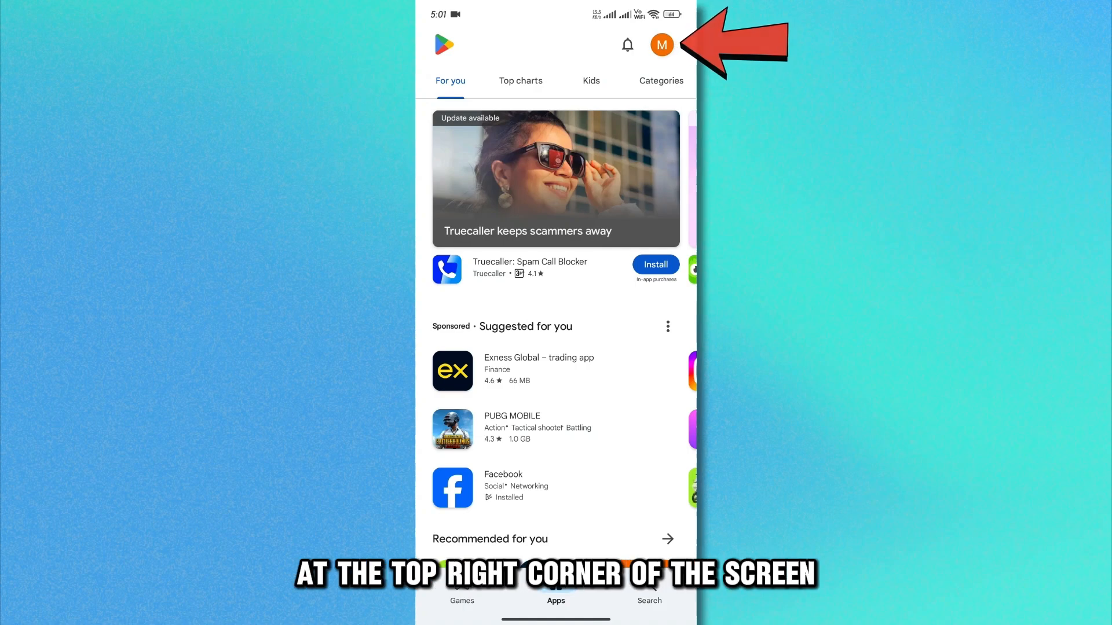
left_click(661, 45)
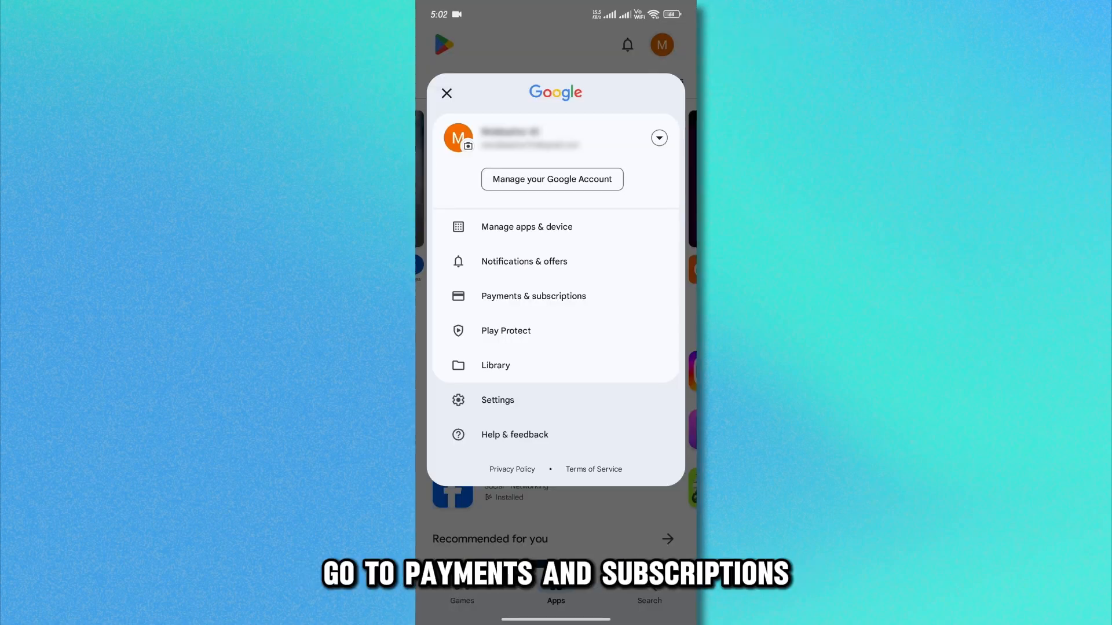
left_click(534, 296)
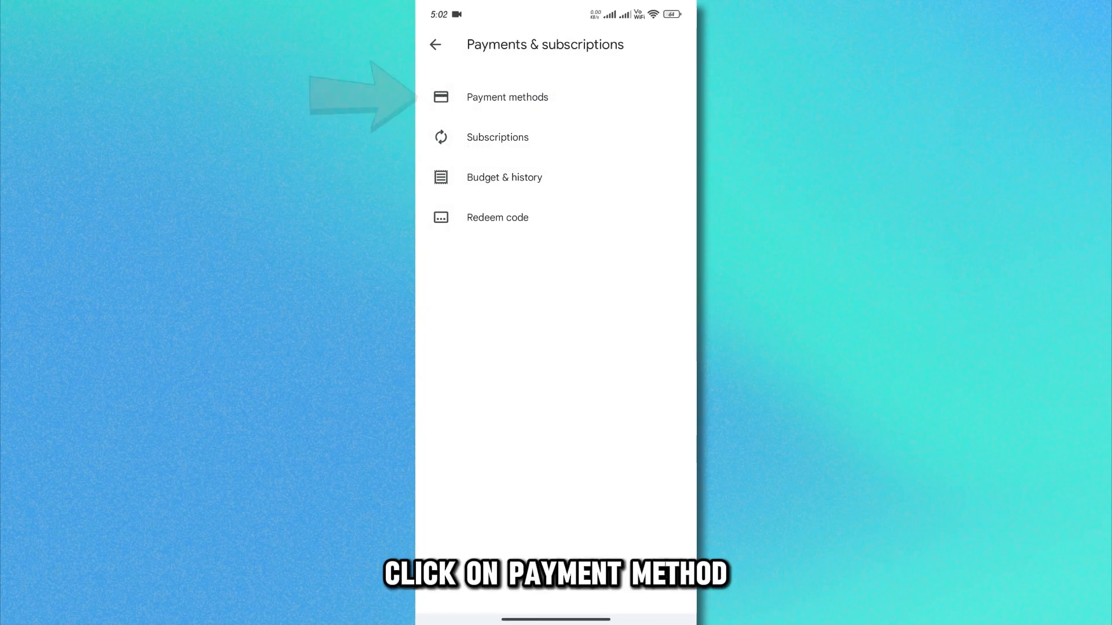
left_click(508, 97)
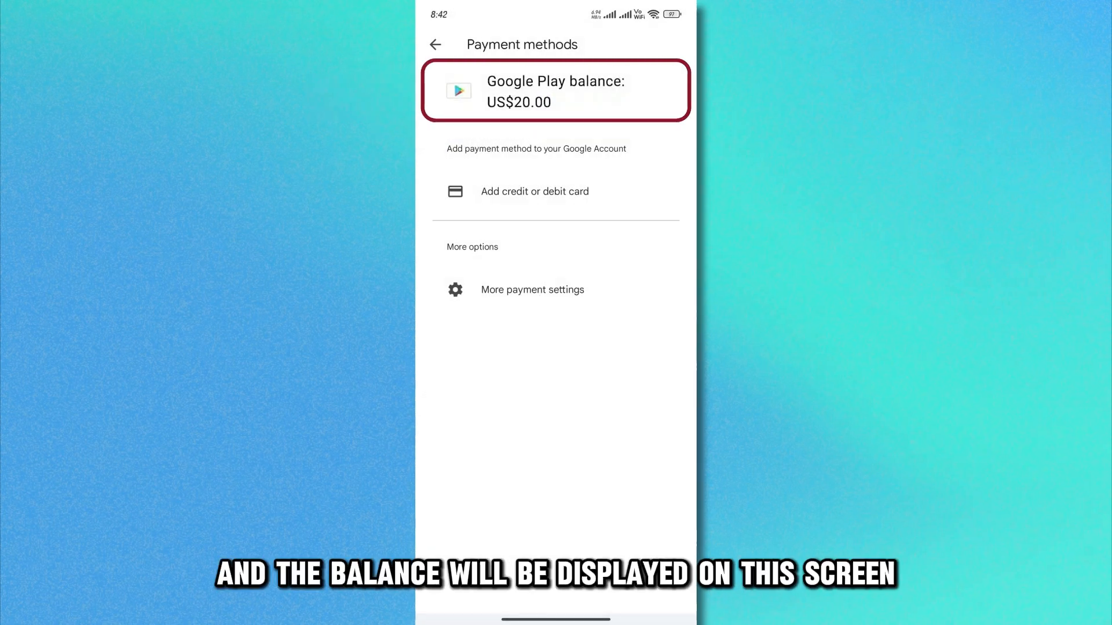